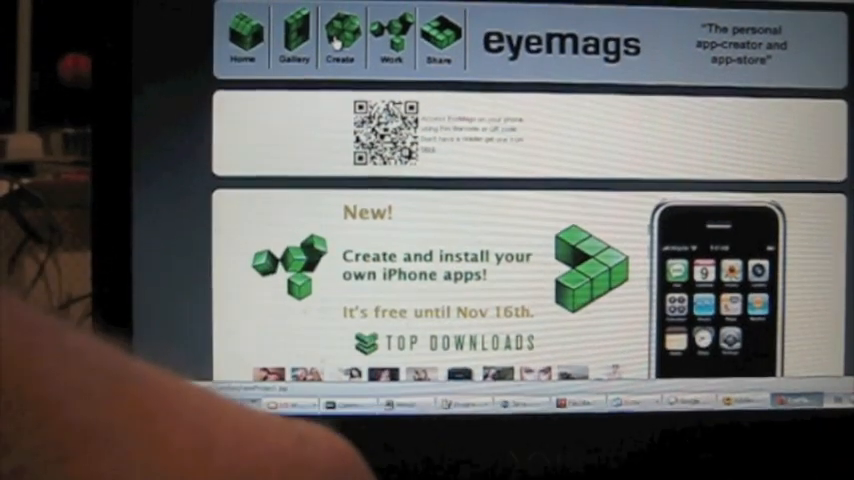
Step: Start a new private magazine titled 'The making of No Place Like Home'
click(340, 40)
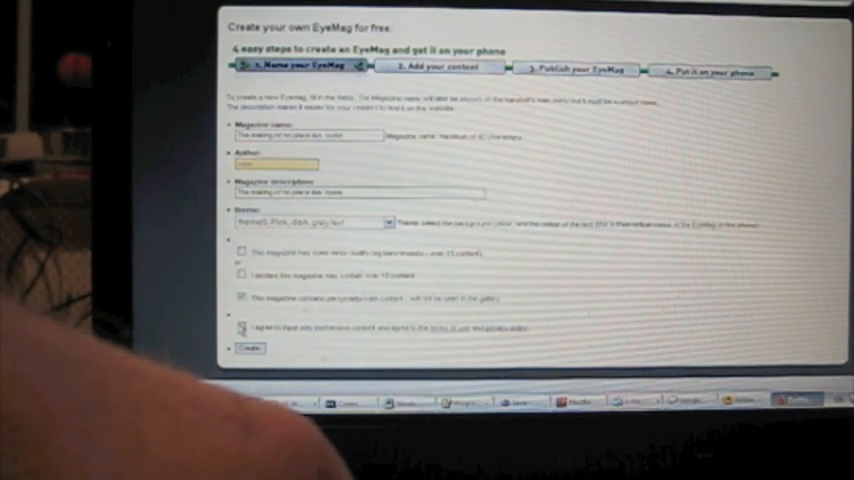
Step: Submit the new magazine's details to open its content editor with demo stories
click(250, 347)
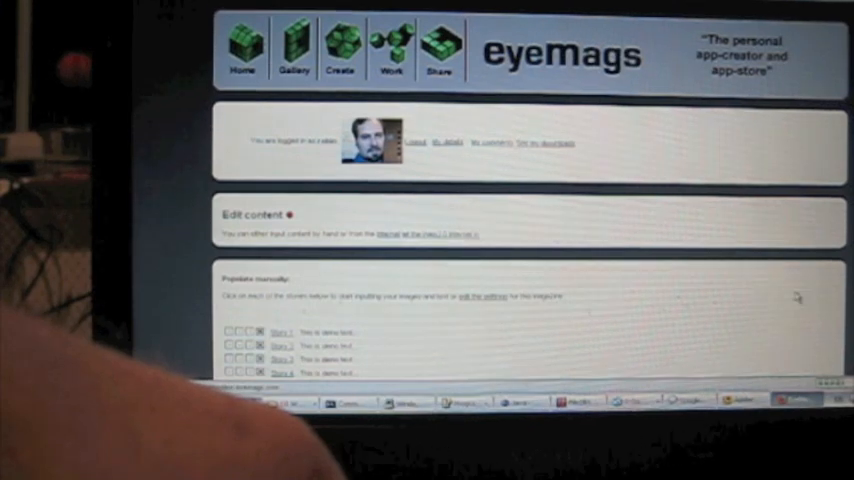
Step: Pick an image file from the computer as Story 1's picture
click(282, 332)
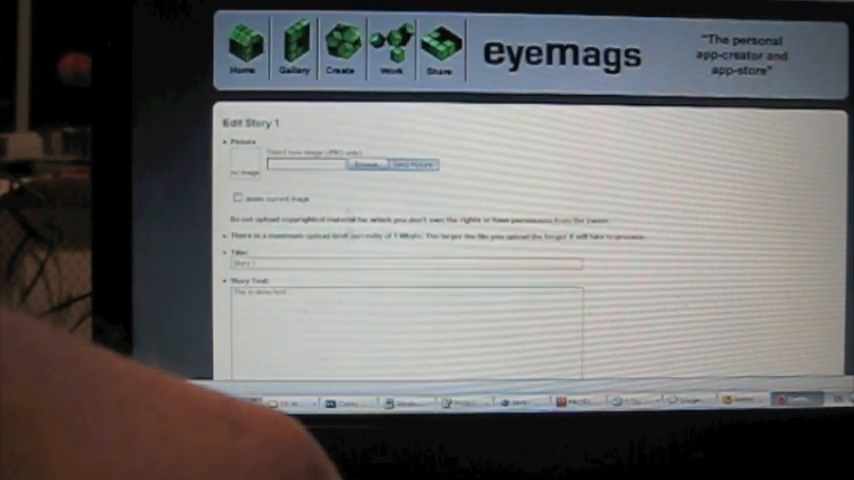
click(366, 164)
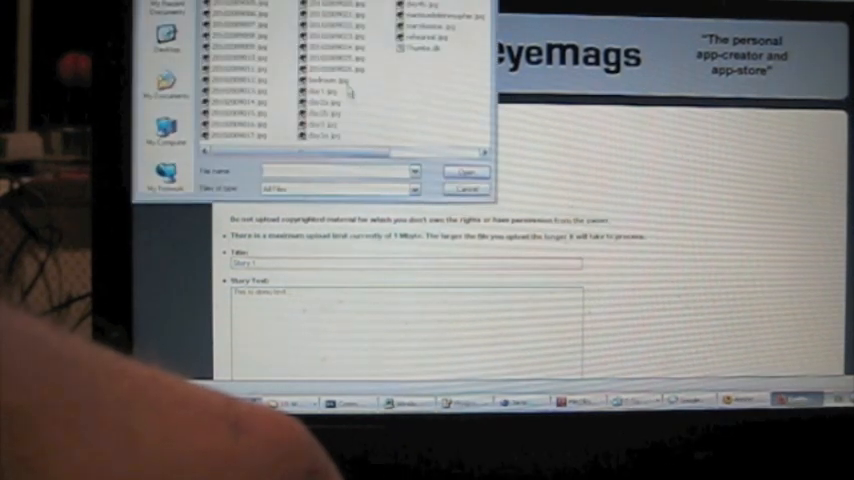
click(464, 172)
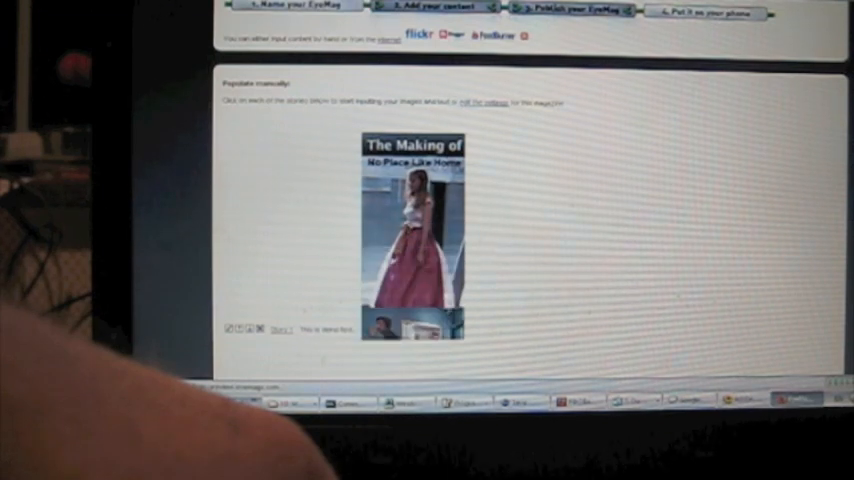
Step: Scroll the content page to check Story 1's uploaded cover picture
scroll(down, 3)
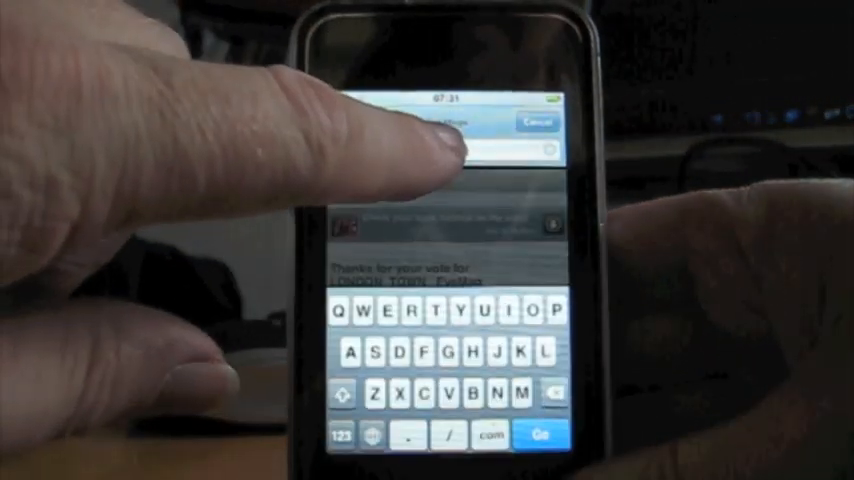
Step: Enter the magazine's web address in Safari on the iPod touch
click(440, 135)
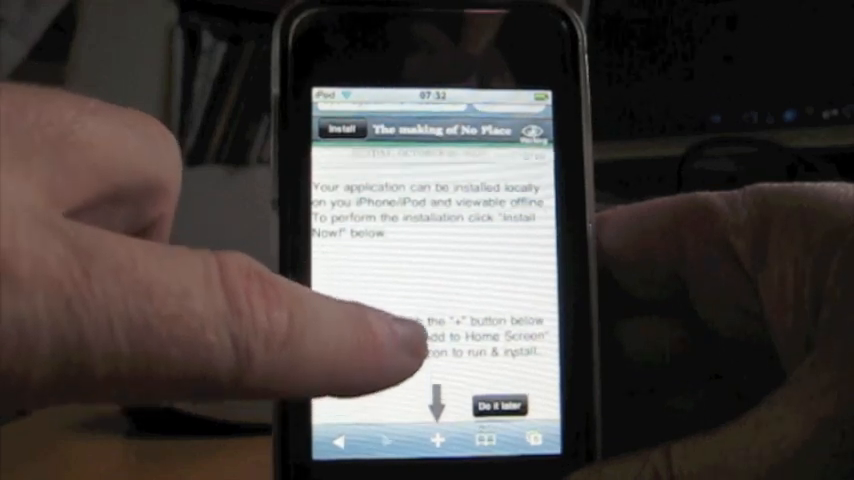
click(437, 441)
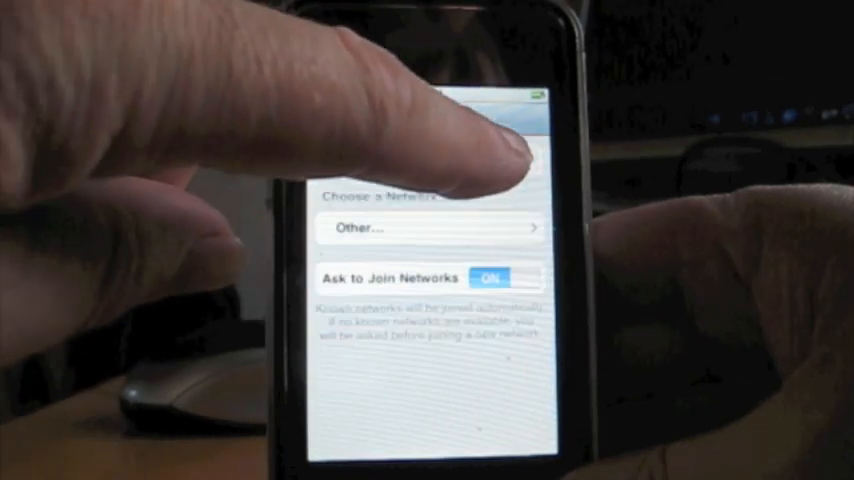
Step: Turn off Wi-Fi on the iPod touch
click(515, 157)
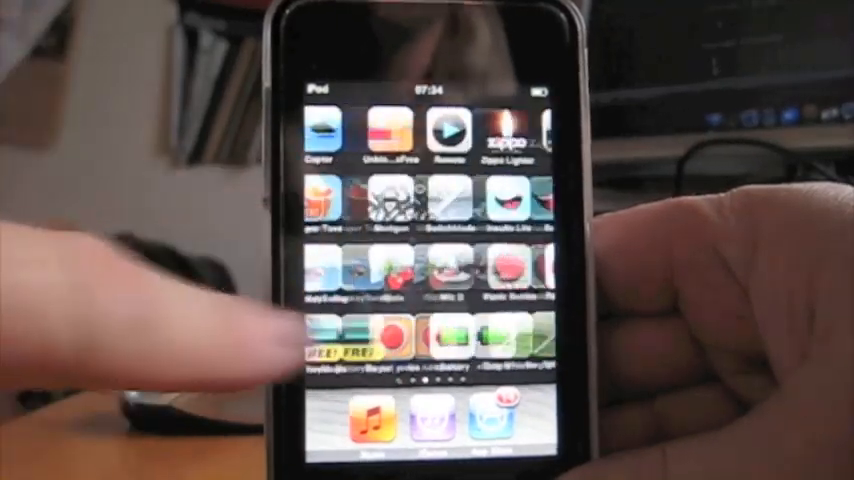
Step: Swipe to the next home screen page of apps to find the magazine
scroll(left, 3)
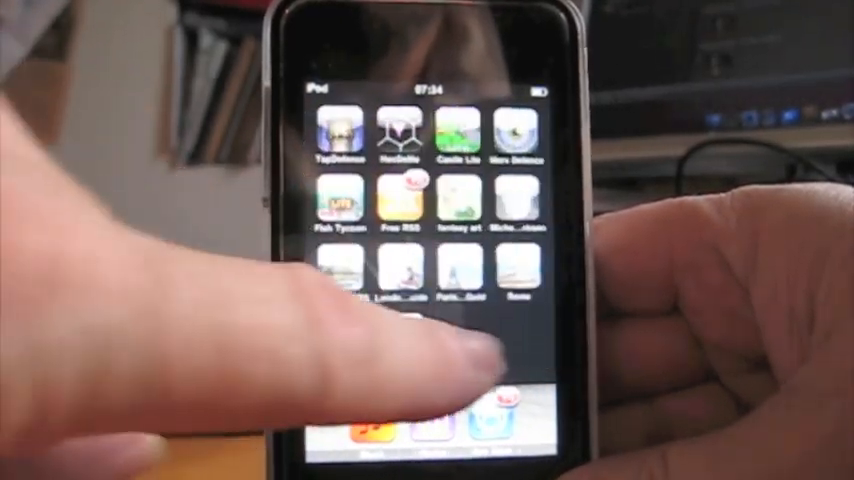